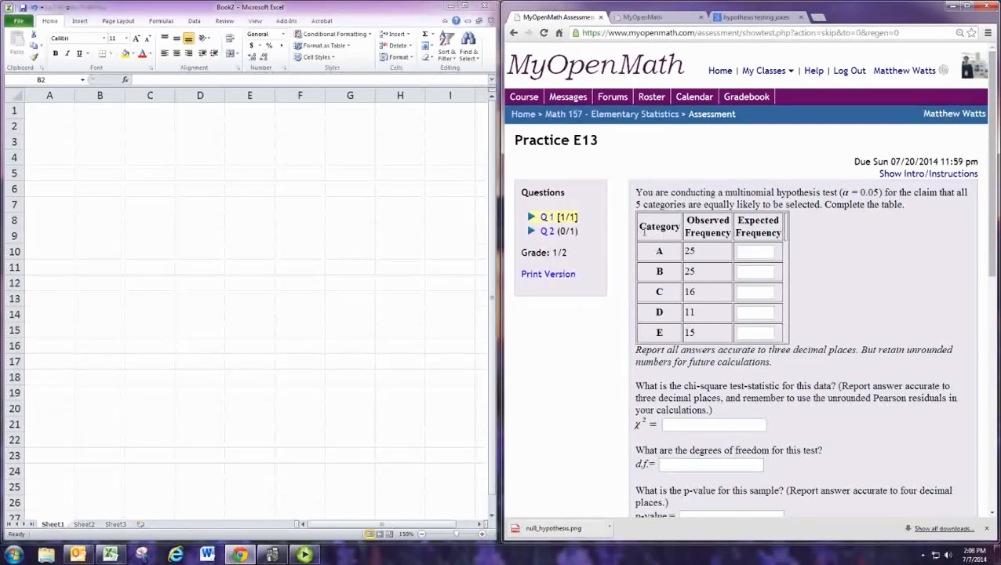
- Paste the copied frequency table (categories A–E, observed 25, 25, 16, 11, 15) into the sheet at B3
left_click_drag(659, 226, 756, 332)
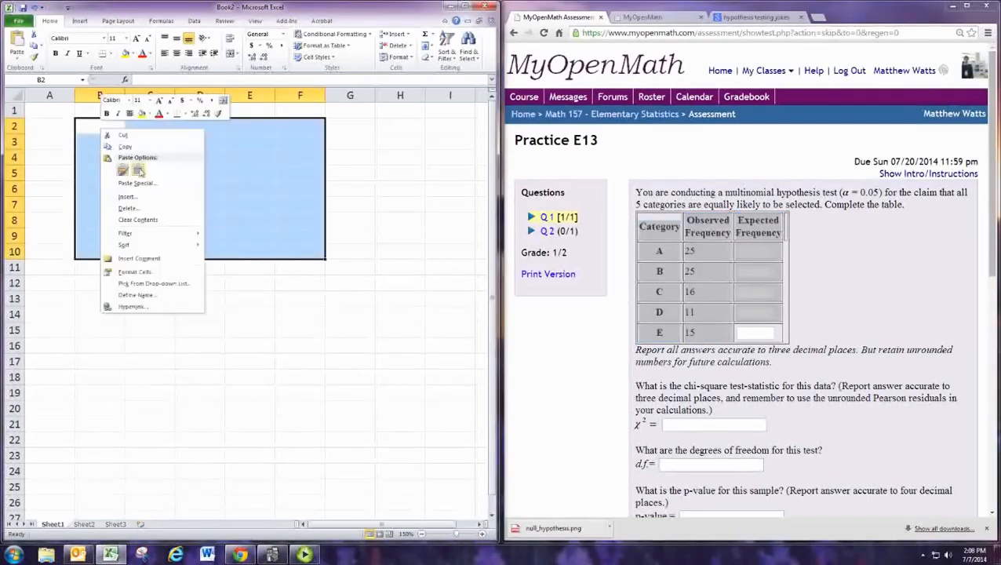
left_click(123, 169)
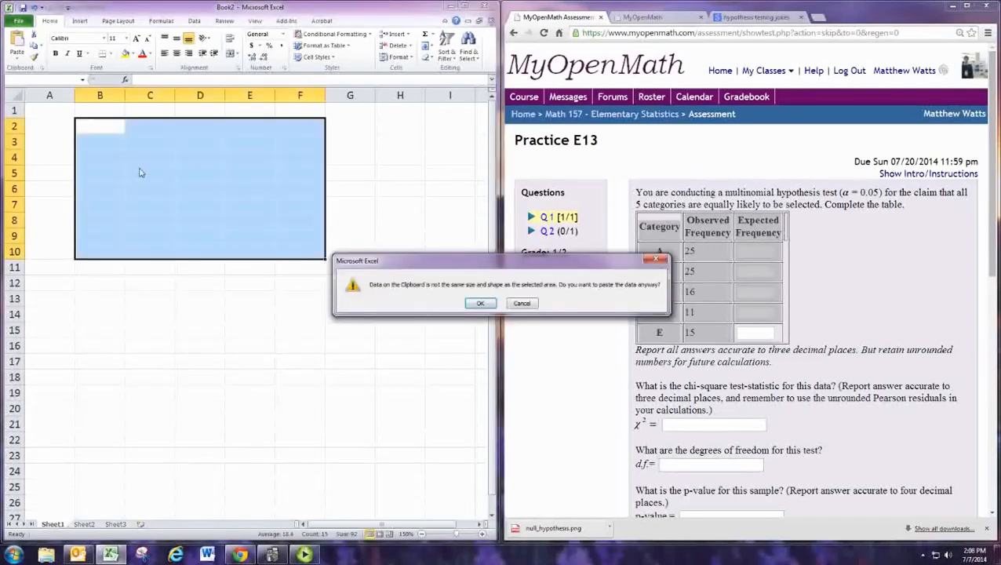
left_click(480, 304)
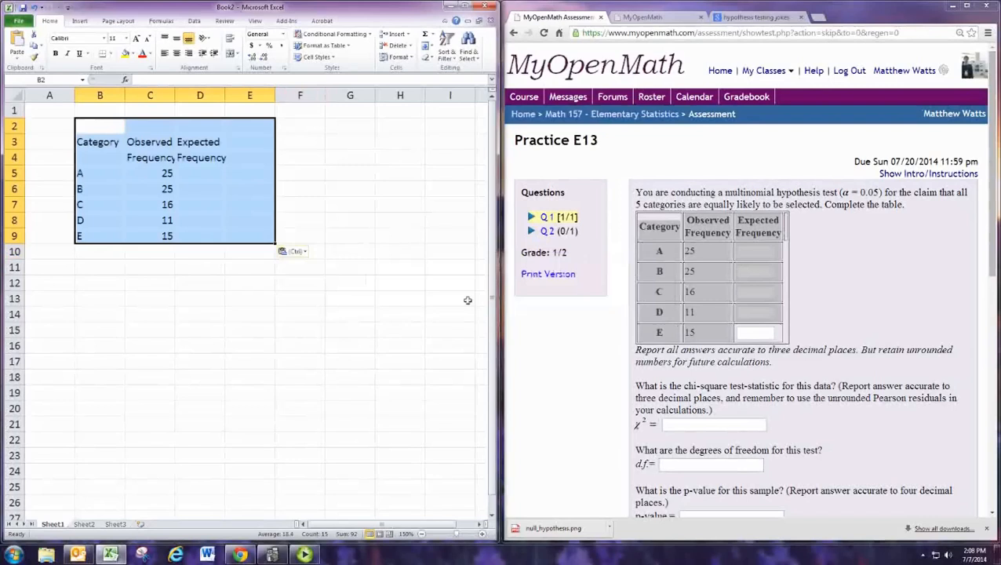
left_click(199, 173)
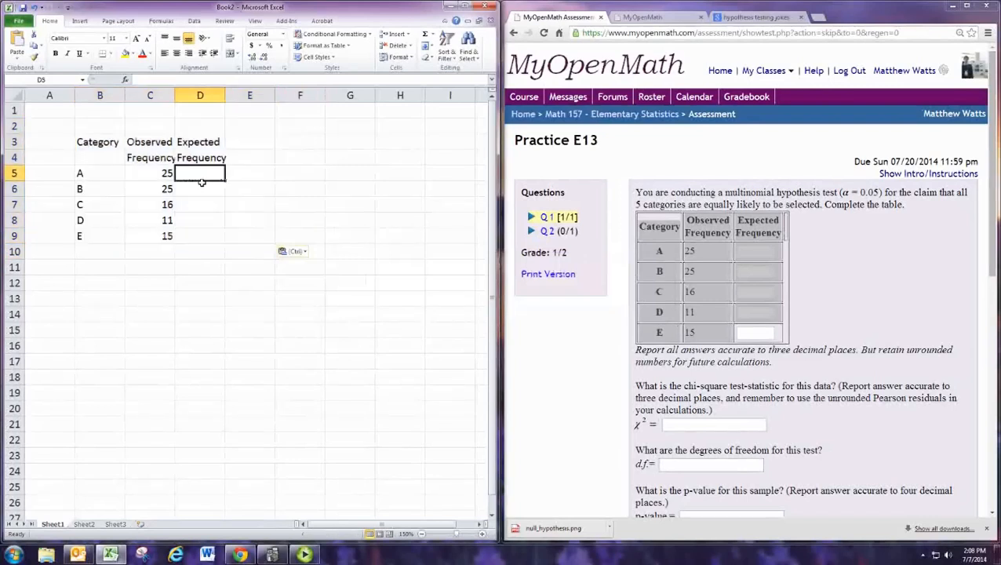
- Total the observed frequencies in C10 with =SUM(C5:C9), giving 92
left_click(150, 251)
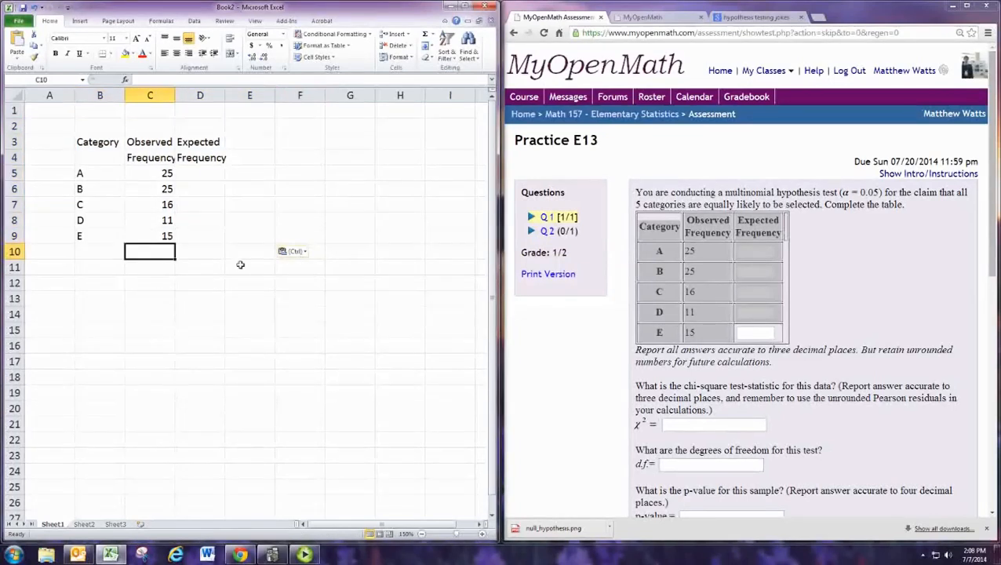
type("=SUM(C9")
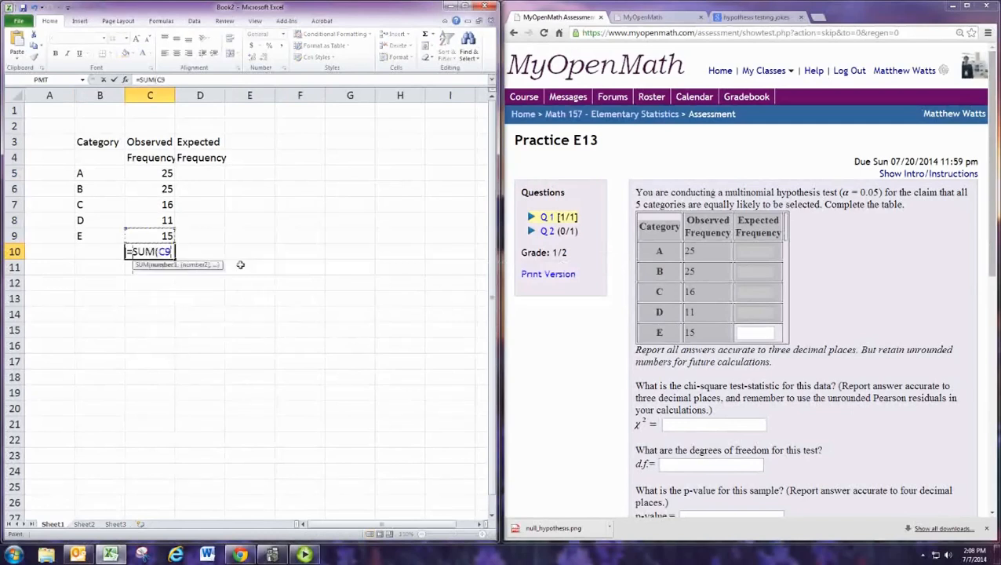
left_click_drag(149, 173, 149, 236)
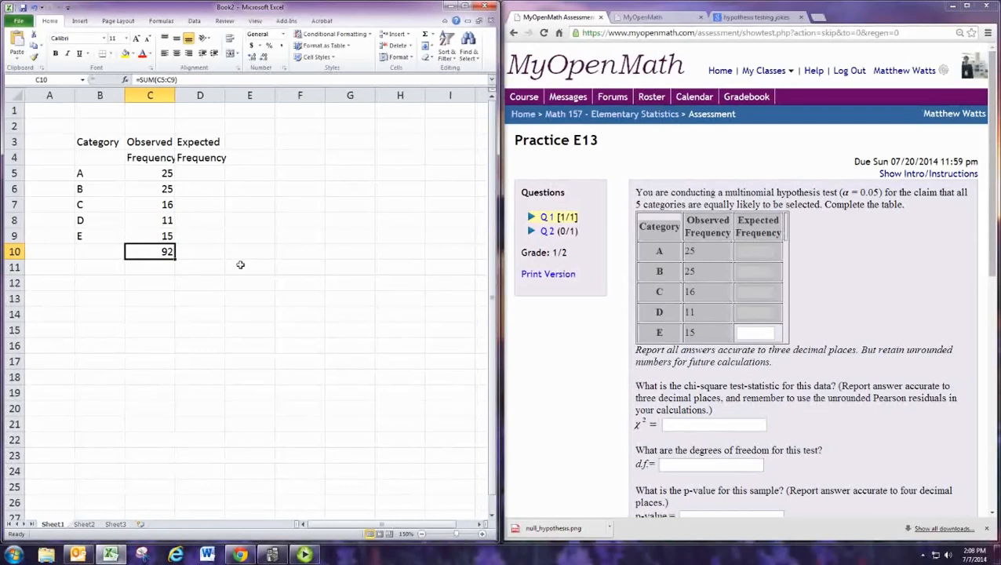
left_click(199, 173)
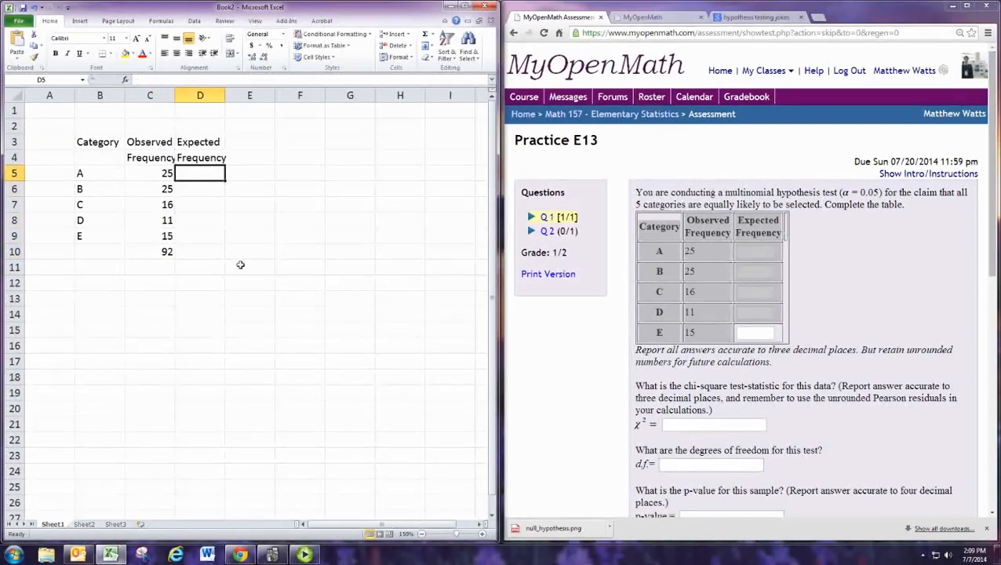
- Enter =$C$10/5 in D5 and fill down to D9, so each expected frequency is 18.4
type("=88")
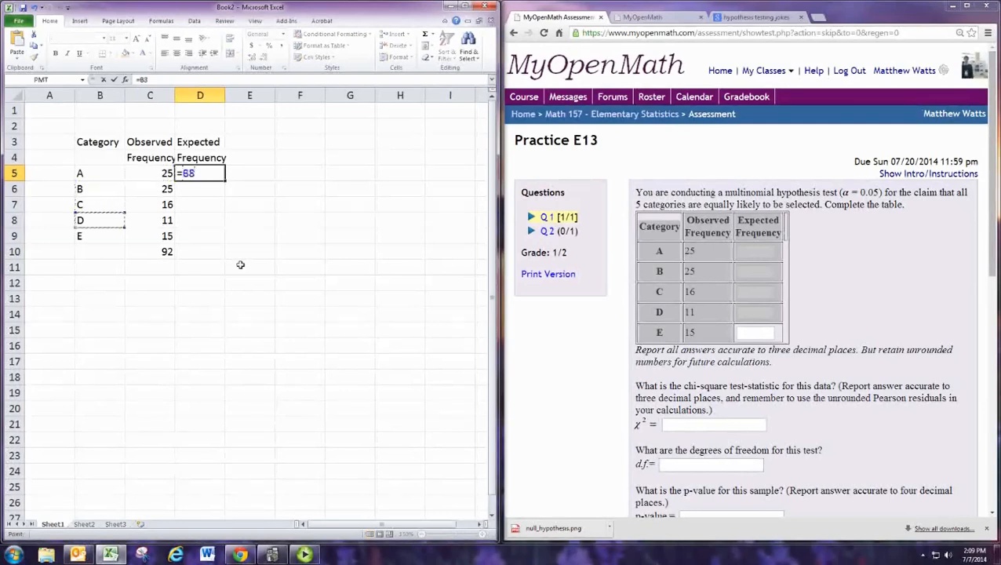
left_click(166, 251)
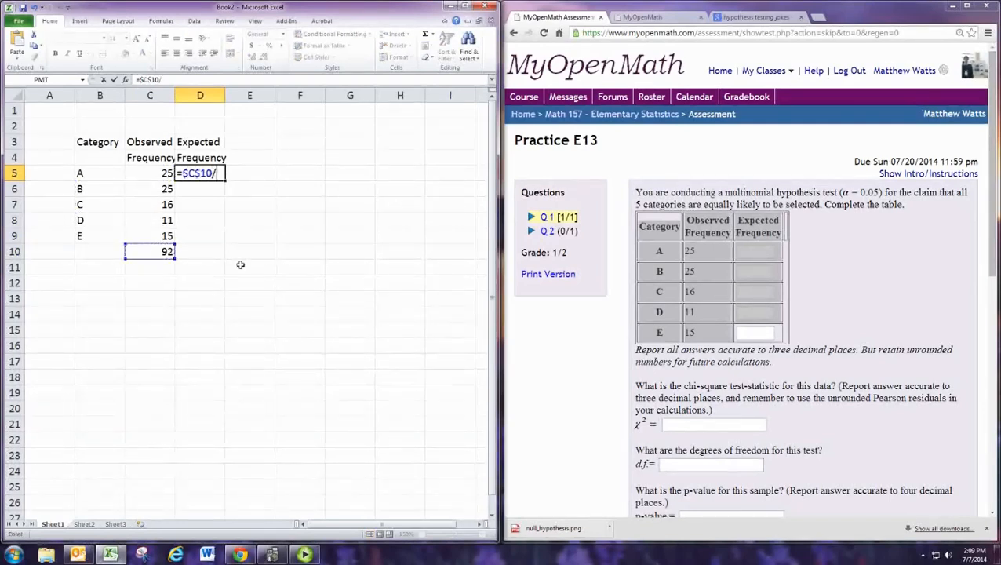
type("5")
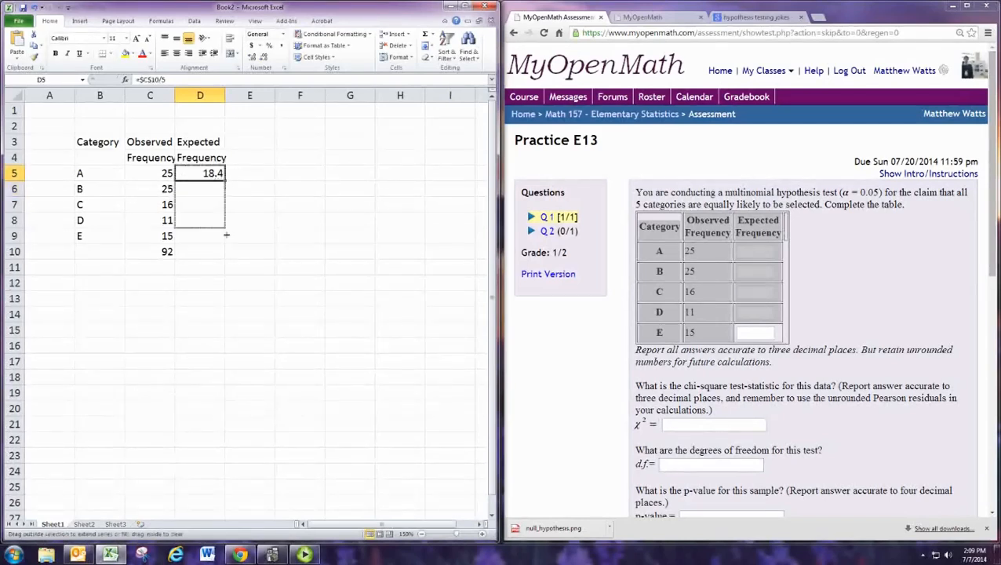
left_click_drag(199, 173, 199, 235)
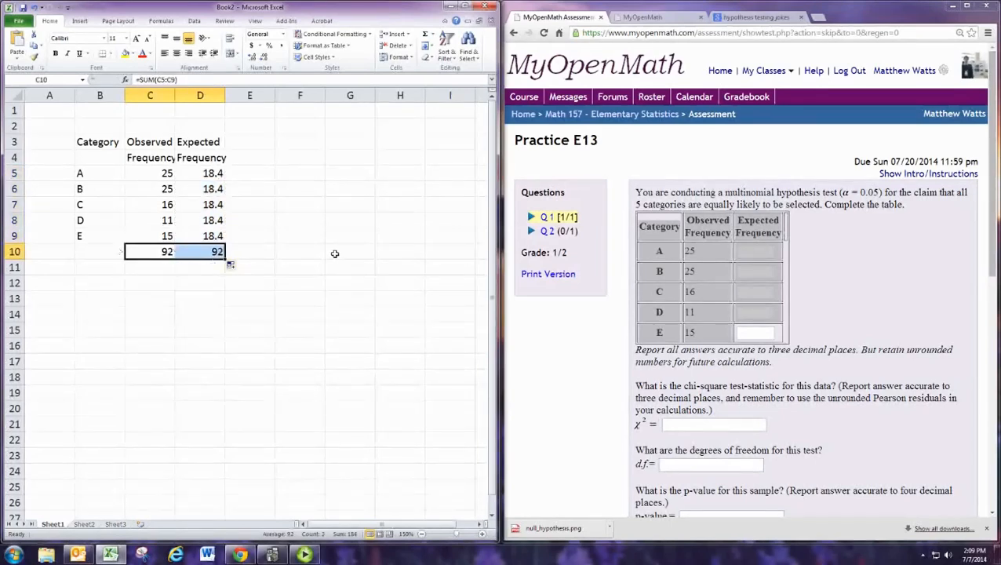
mouse_move(270, 162)
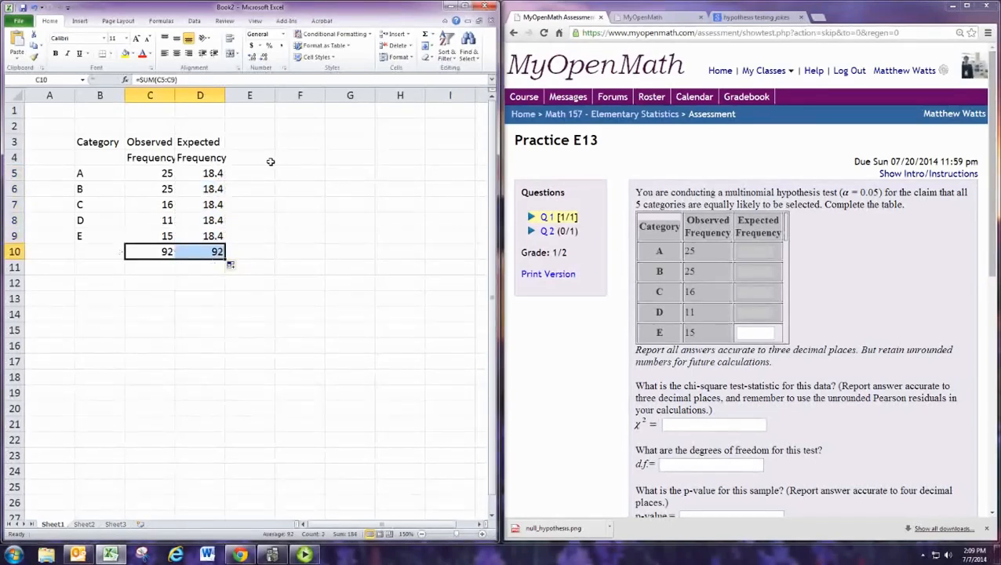
mouse_move(251, 158)
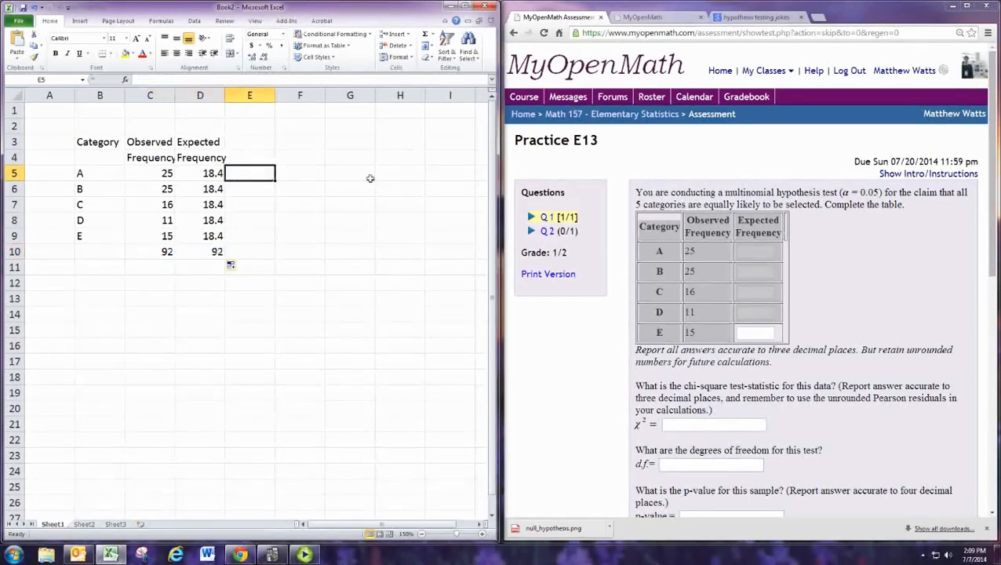
- Enter =(C5-D5)^2/D5 in E5 and fill the chi-square terms down to E9
type("=(")
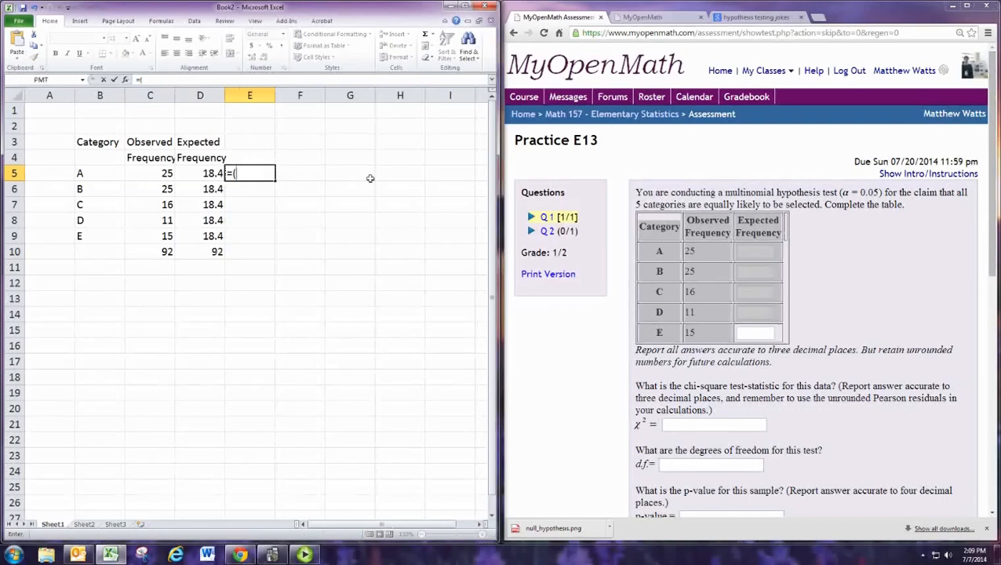
left_click(151, 173)
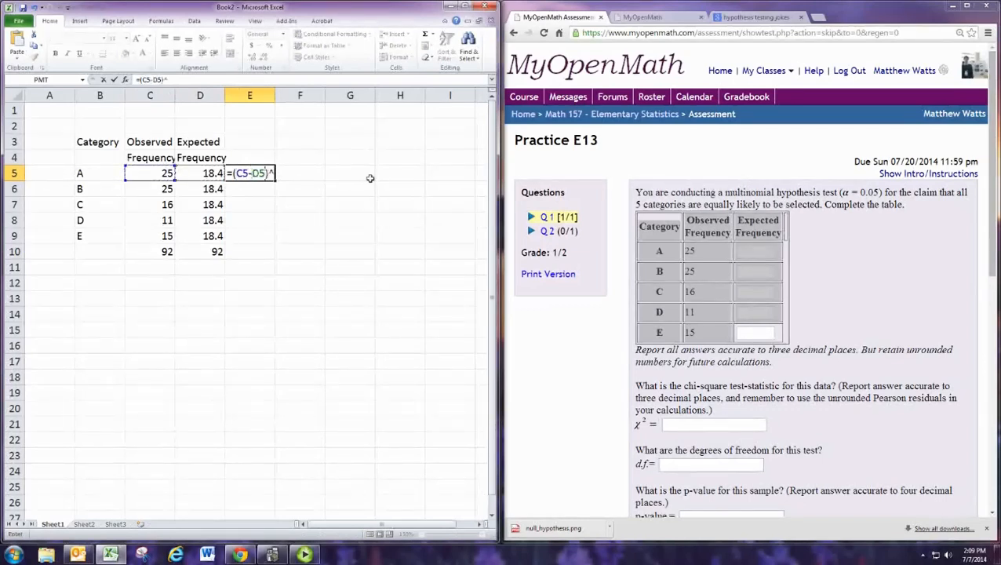
type("2/")
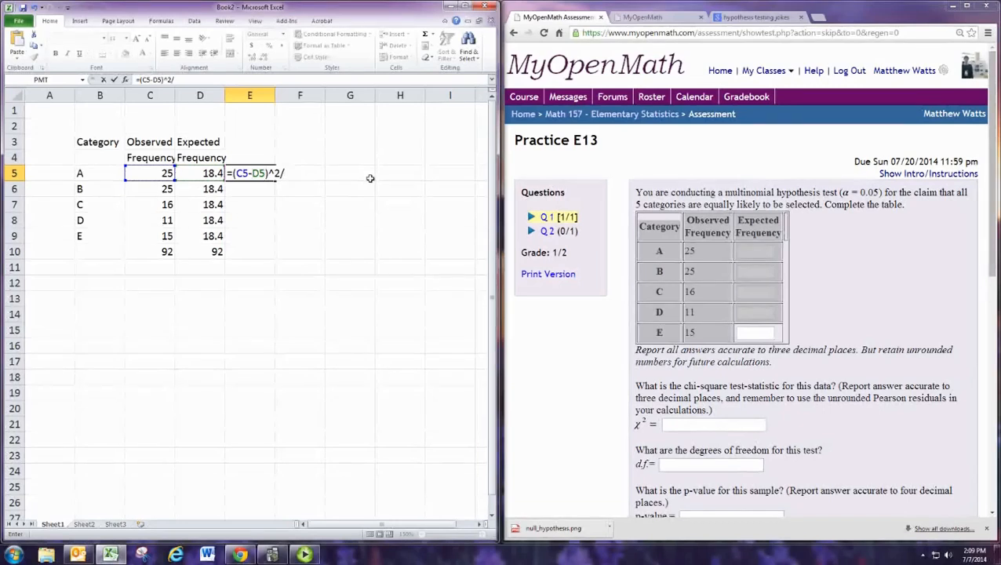
type("D5")
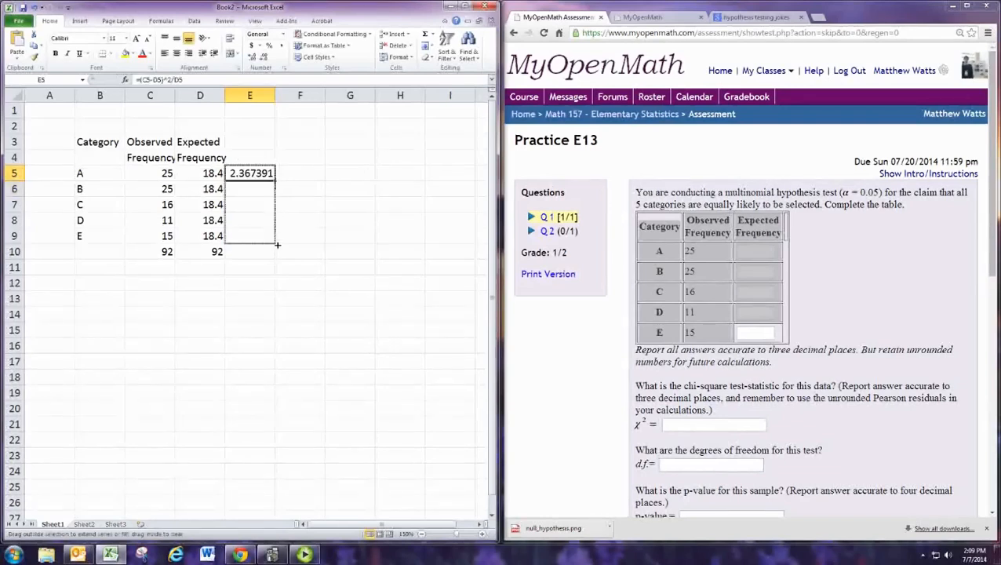
left_click_drag(276, 176, 276, 244)
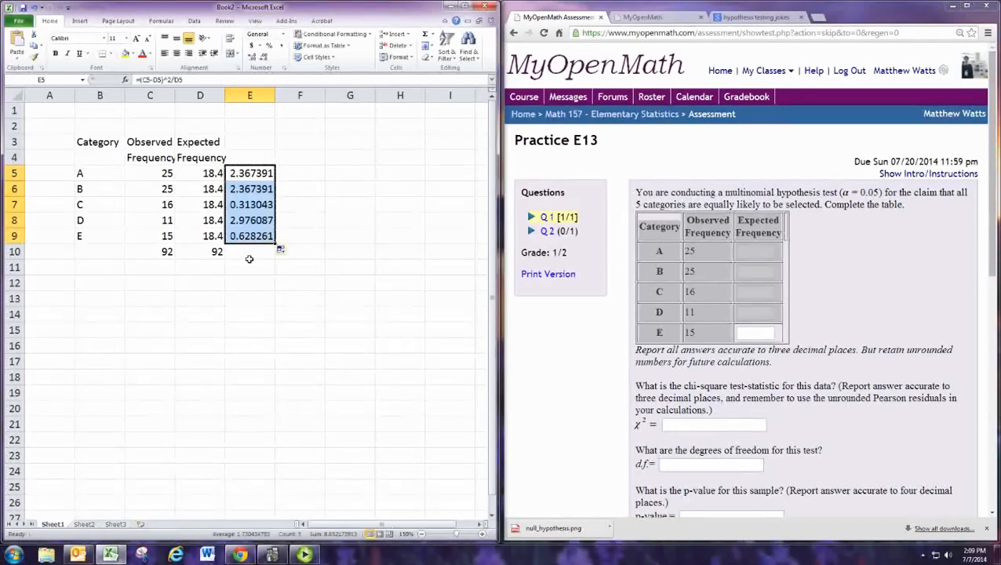
- Sum E5:E9 in E10 to get the chi-square statistic 8.652174
type("=SUM(")
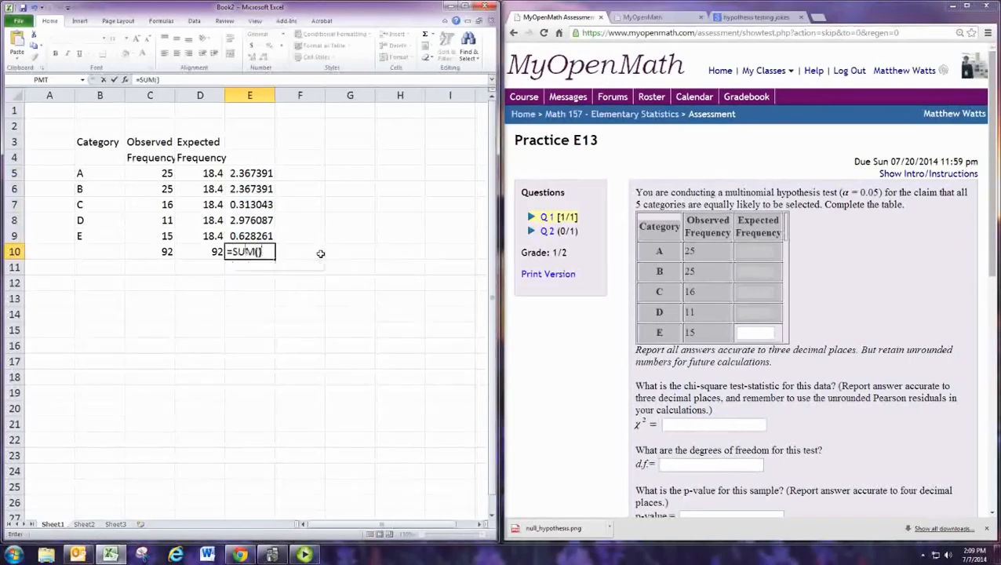
left_click_drag(250, 172, 250, 235)
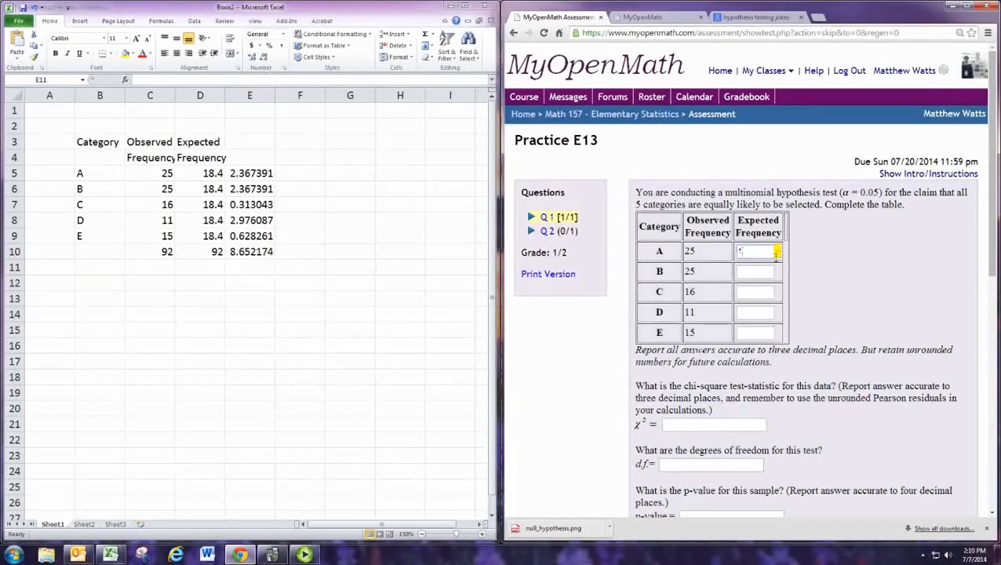
- Fill all five Expected Frequency boxes with 18.4, correcting the typo in row E
type("18.4")
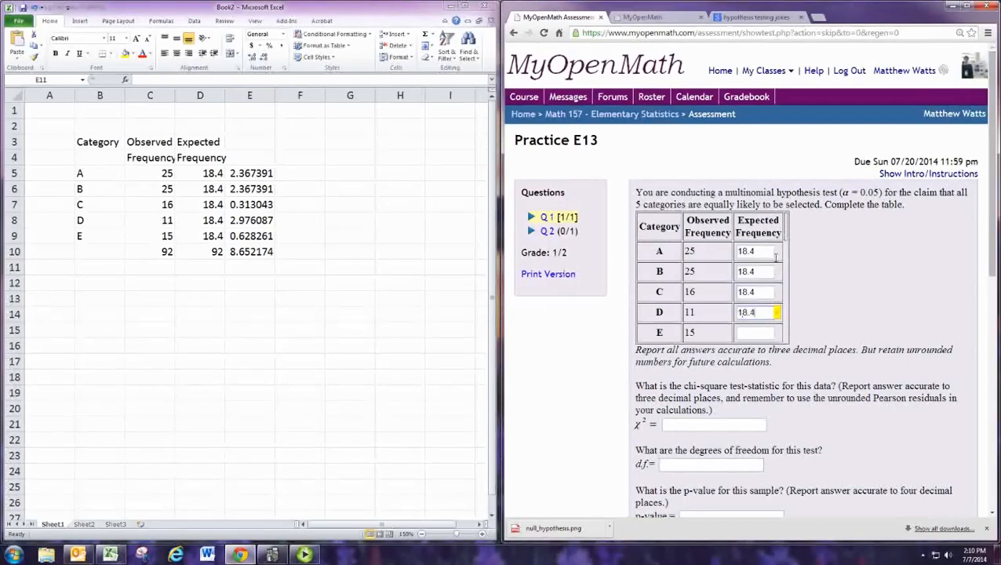
type("189")
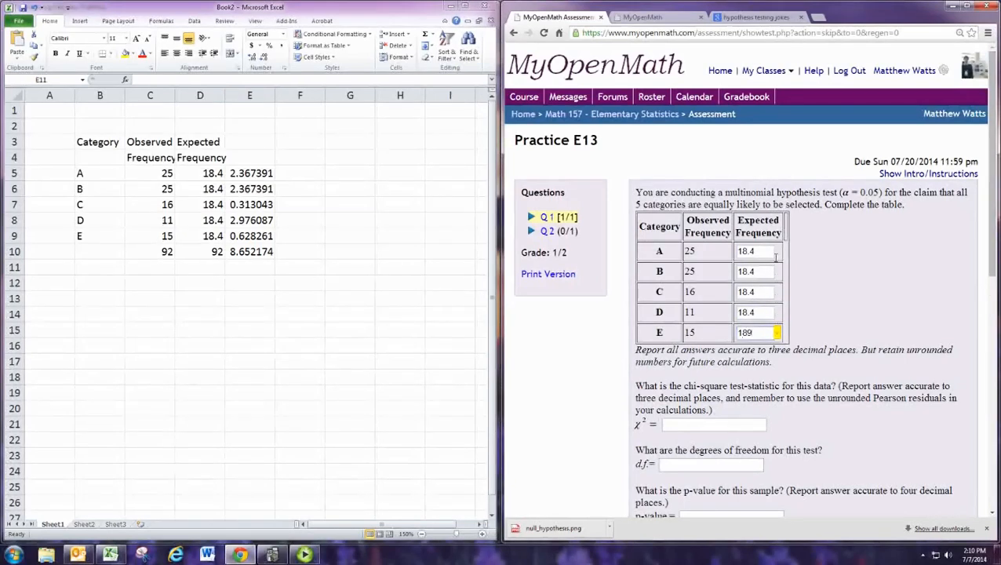
left_click(713, 424)
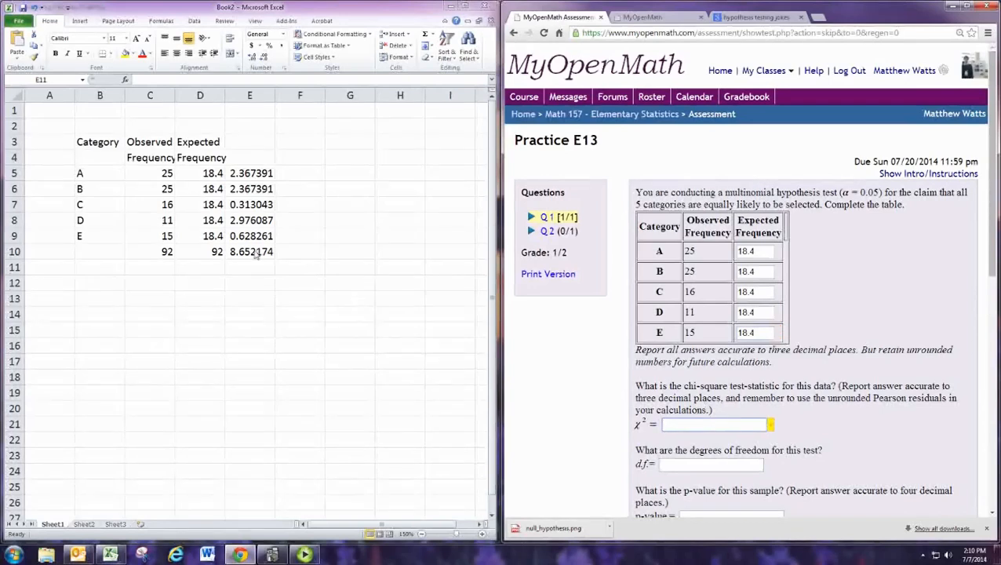
left_click(249, 251)
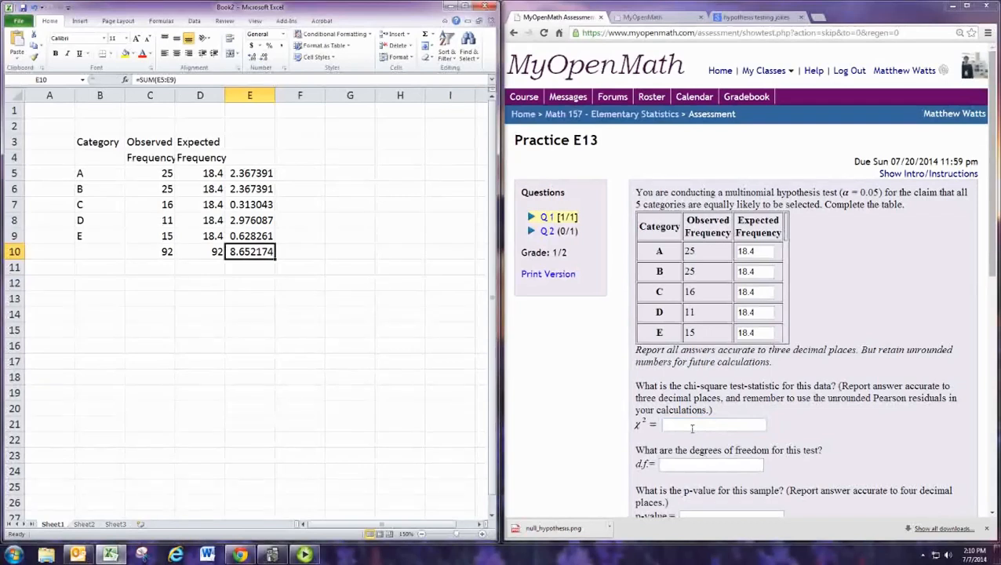
- Enter 8.652 as the chi-square statistic and 4 as the degrees of freedom
left_click(714, 424)
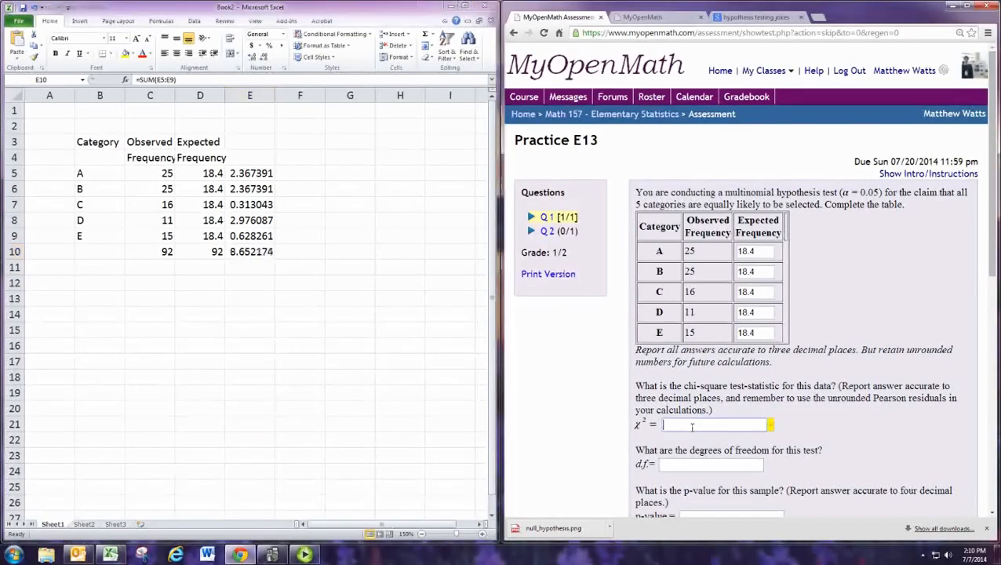
type("8.652")
left_click(249, 267)
type("=")
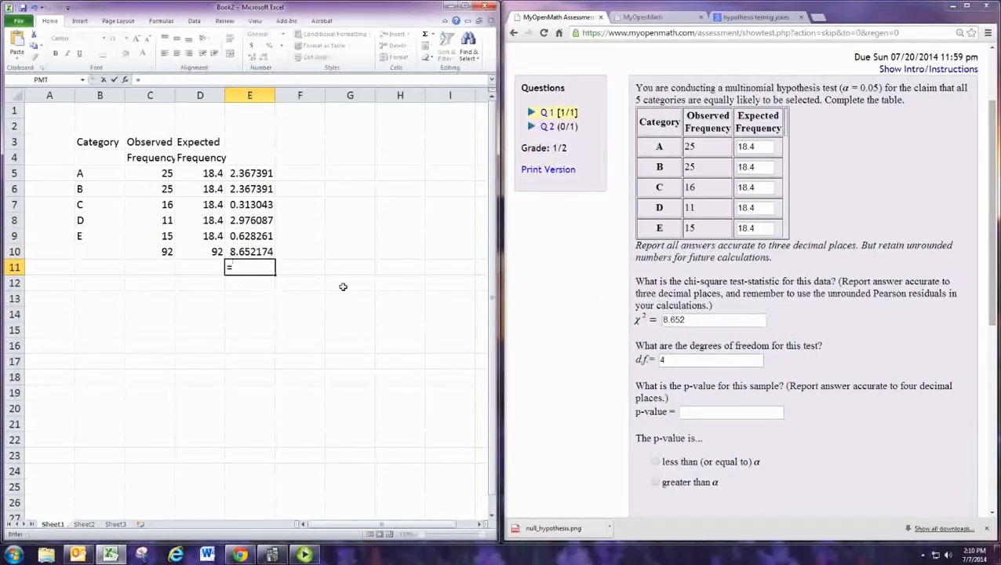
- Compute the p-value 0.070406 in E11 with =CHIDIST(E10,4)
type("C")
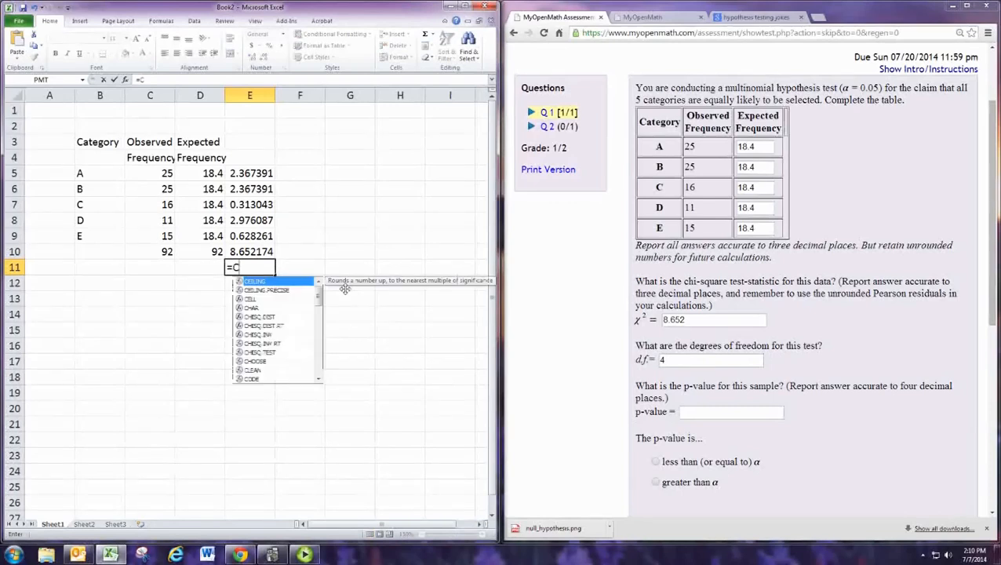
type("HIDIST")
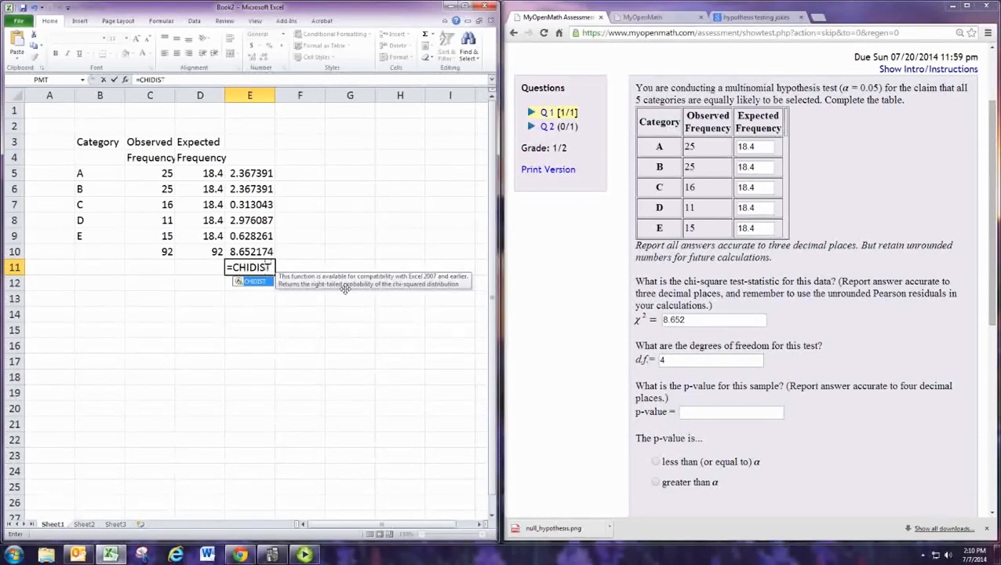
left_click(250, 251)
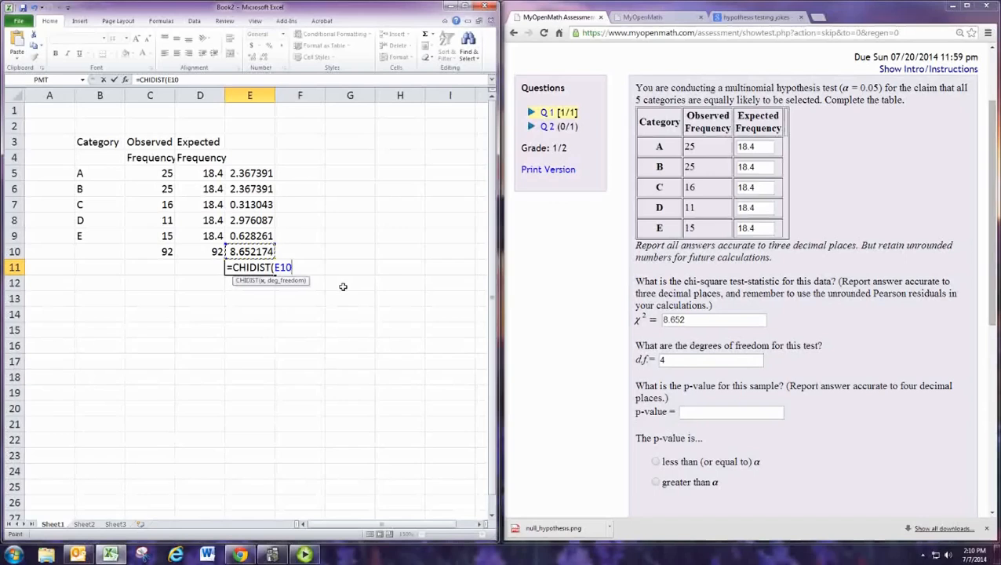
type(",4")
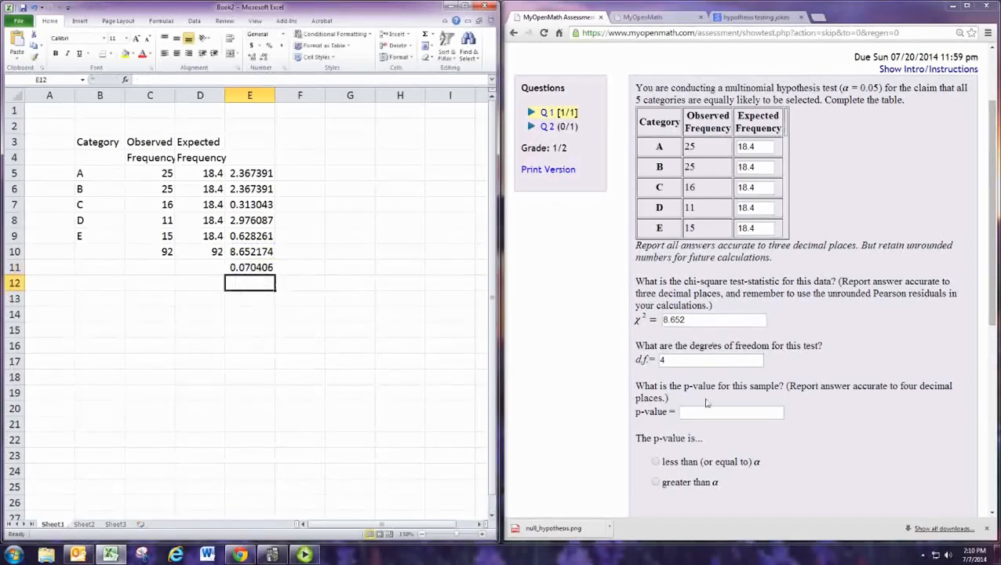
left_click(730, 411)
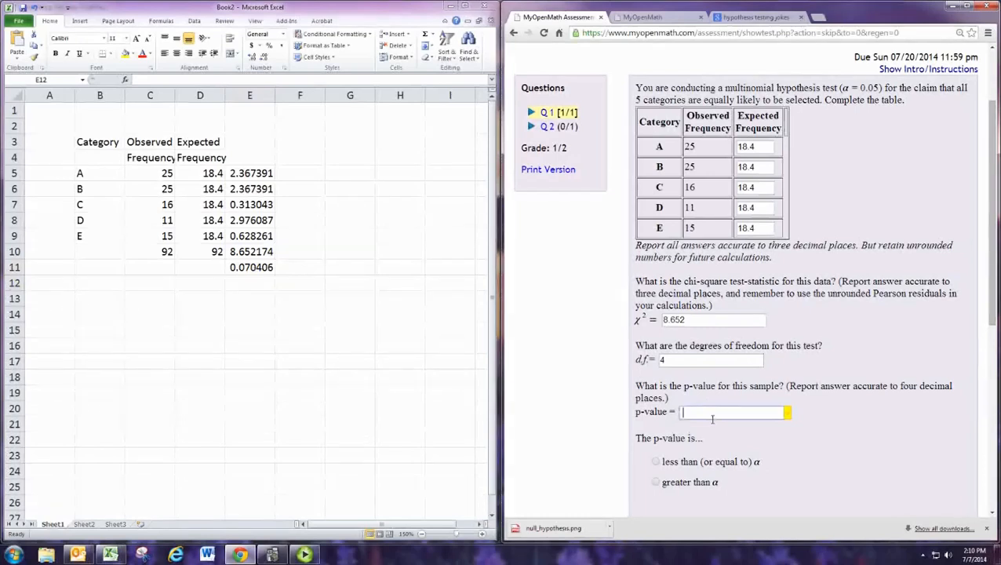
- Enter 0704 as the p-value and mark it greater than α, failing to reject the null
type("07")
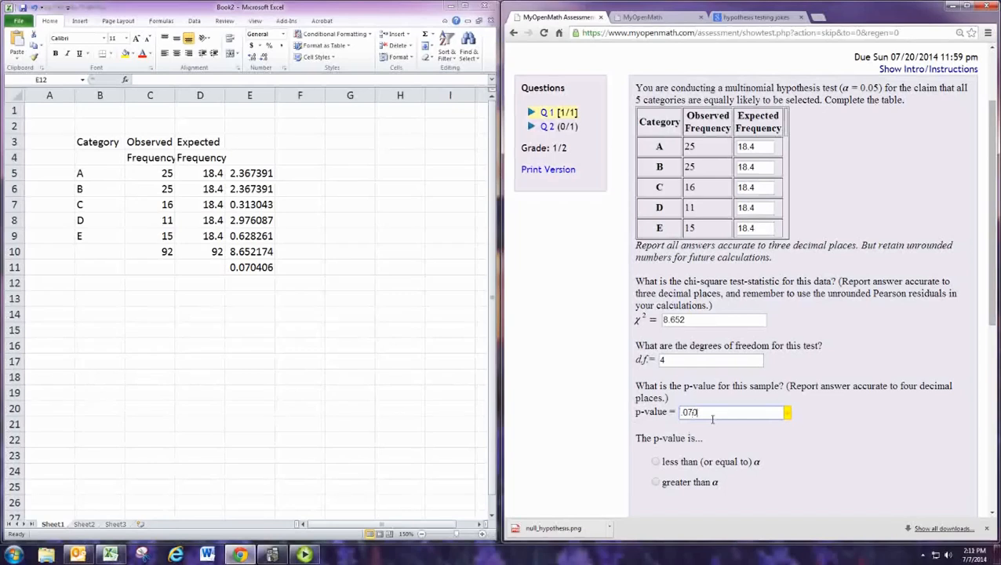
type("0704")
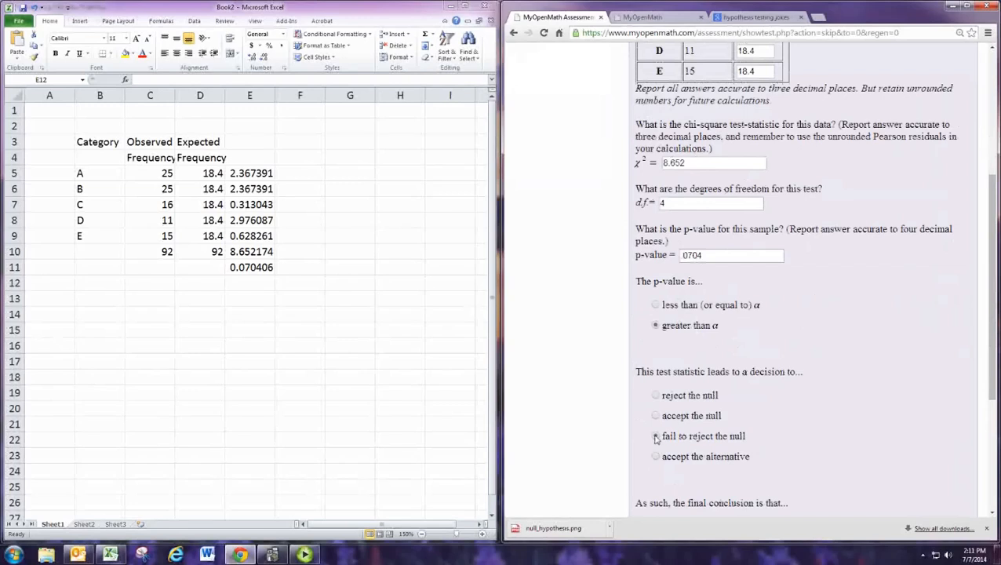
- Choose the conclusion that there is not sufficient evidence to reject equally likely categories
scroll("down", 3)
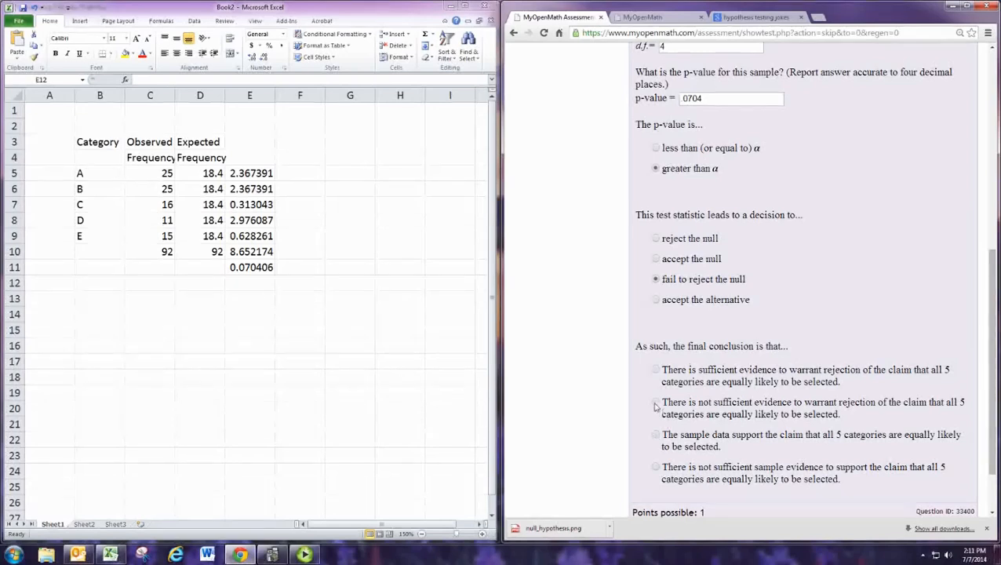
left_click(655, 405)
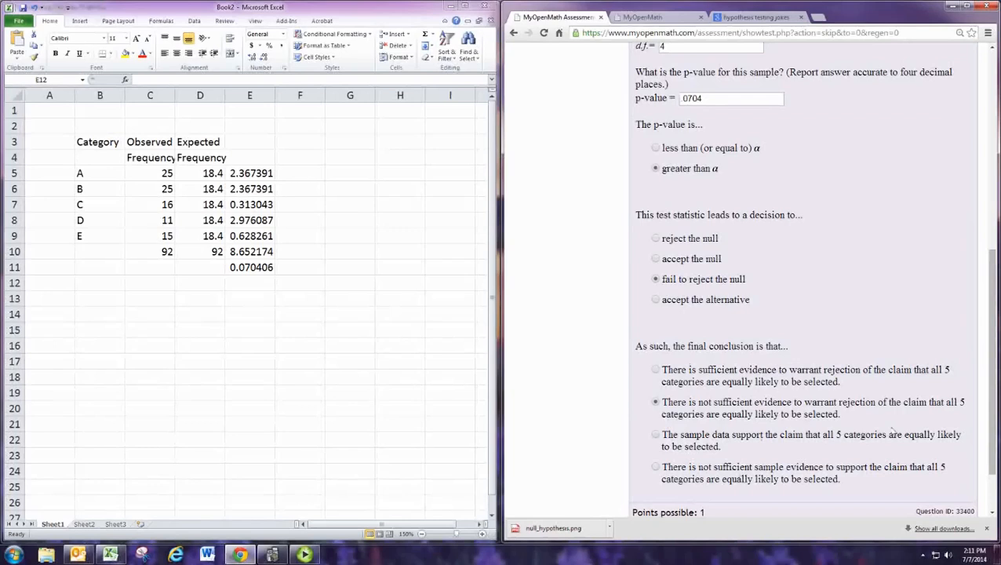
mouse_move(866, 417)
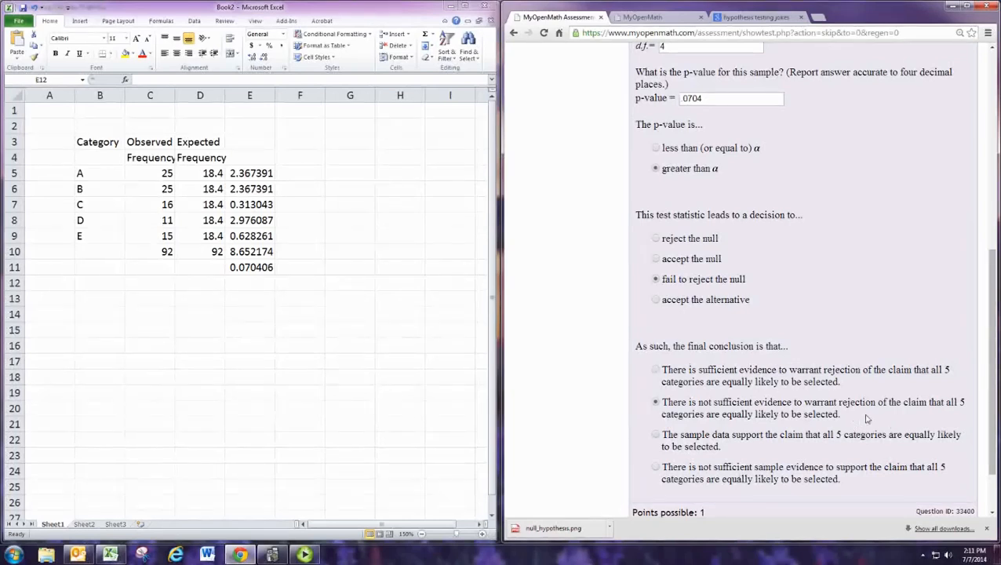
mouse_move(803, 421)
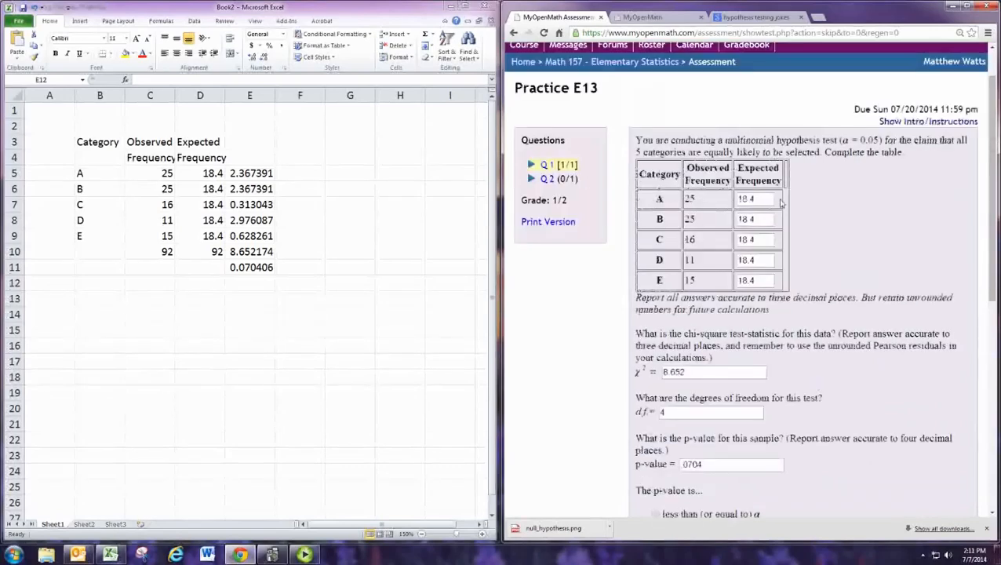
scroll("down", 3)
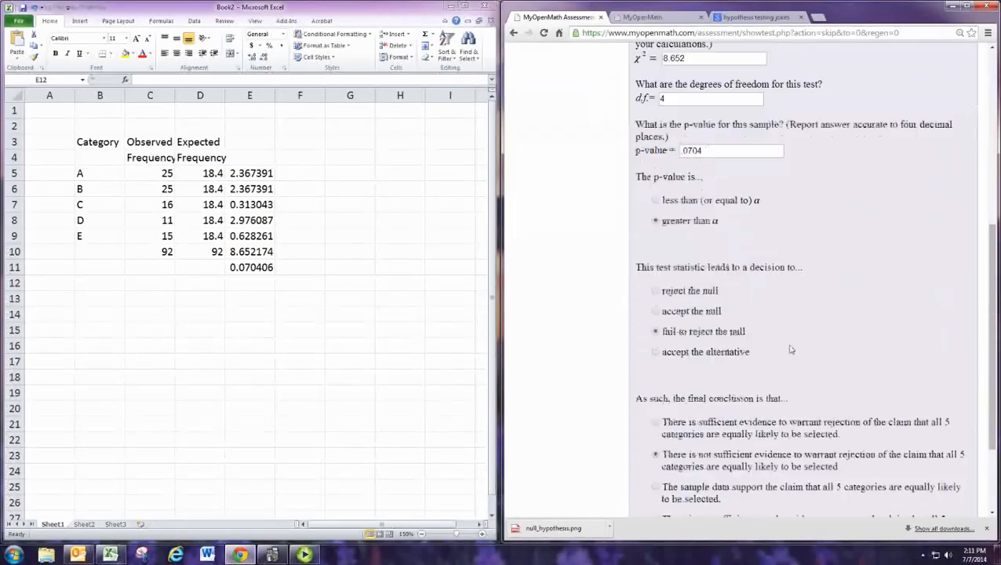
scroll("down", 3)
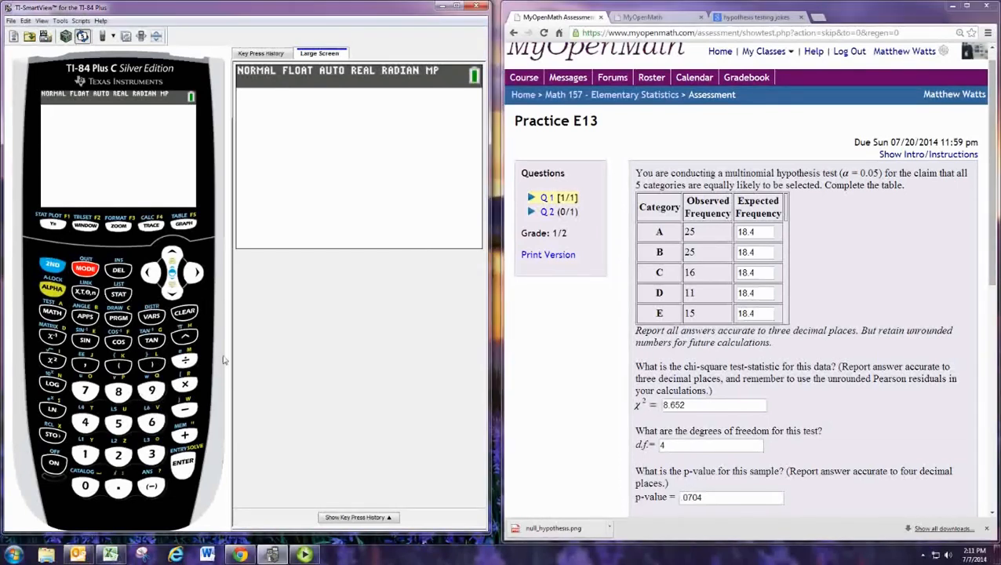
- Key in 25+25+16+11+15 = 92 and Ans/5 = 18.4, then bring up the STAT menu
left_click(117, 422)
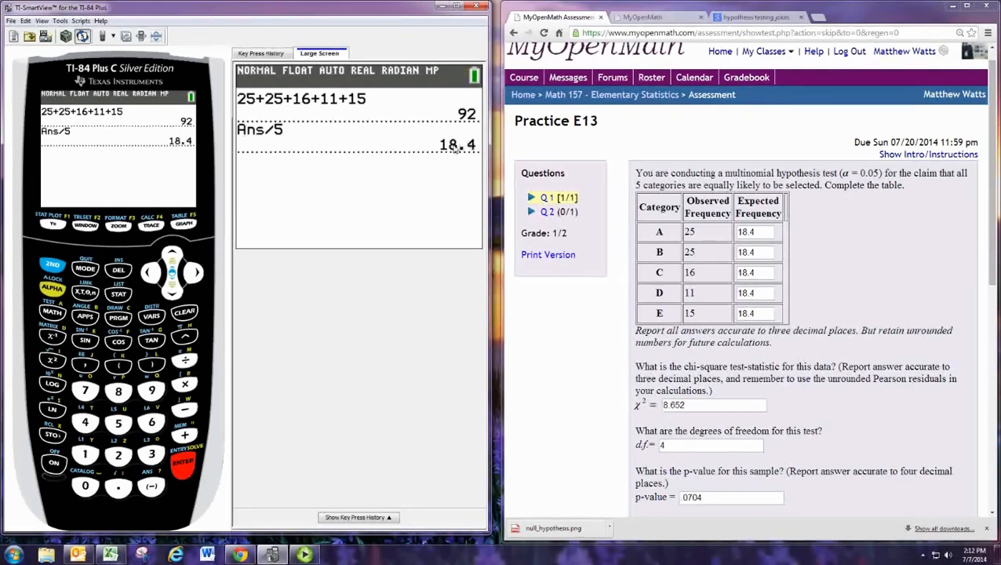
left_click(118, 294)
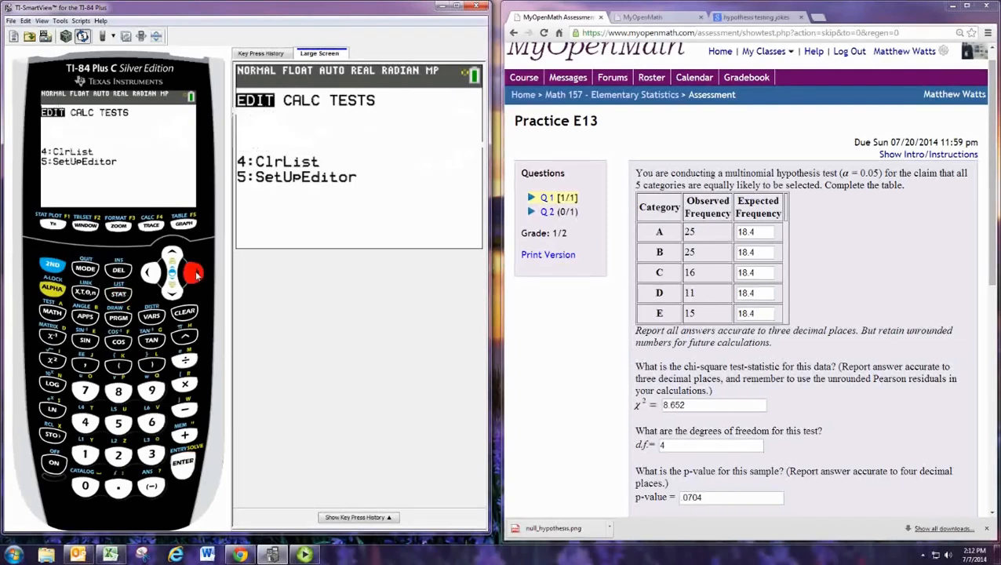
- Fill L2 with 18.4 for all five rows and L1 with observed counts 25, 25, 16, 11, 15
left_click(182, 461)
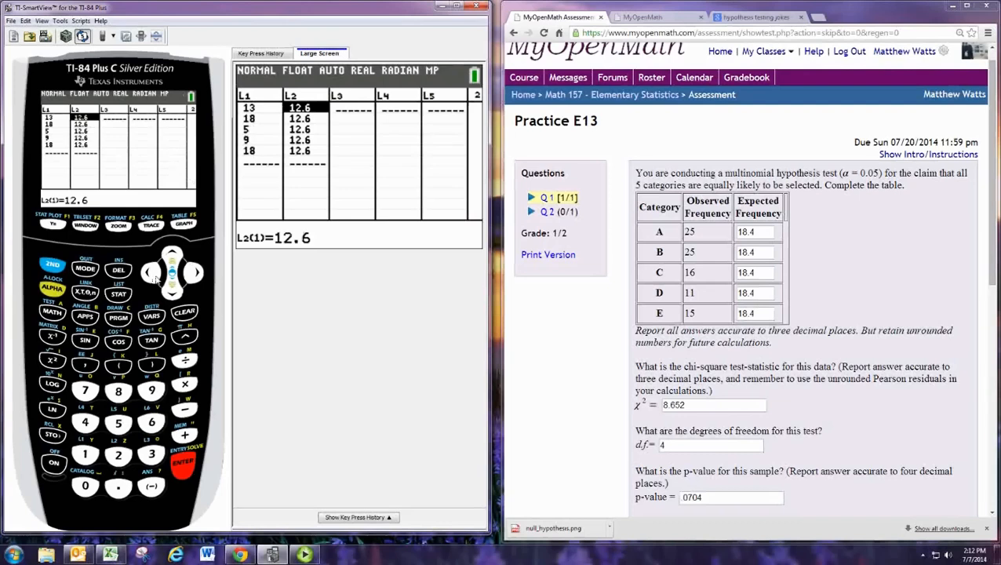
left_click(85, 455)
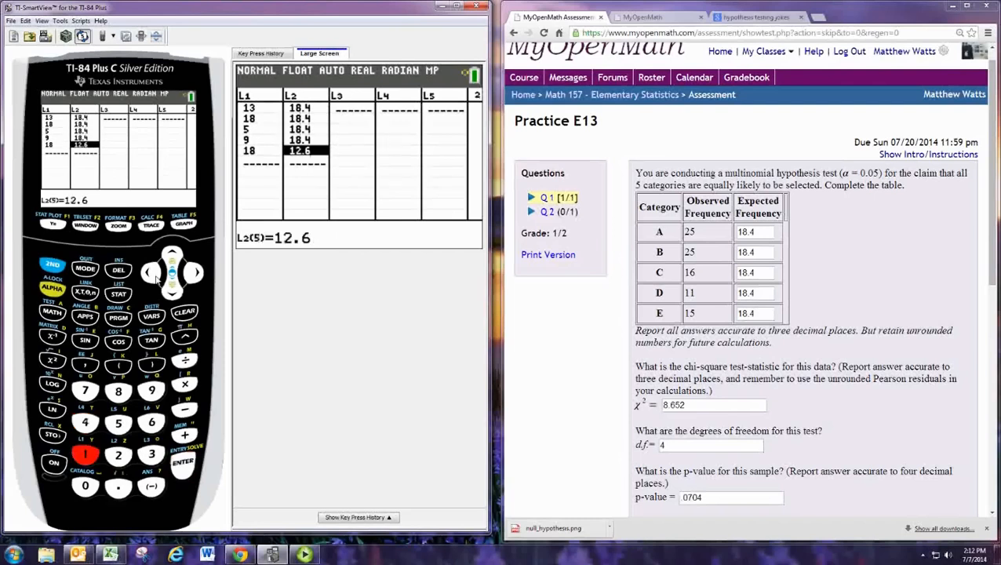
left_click(120, 392)
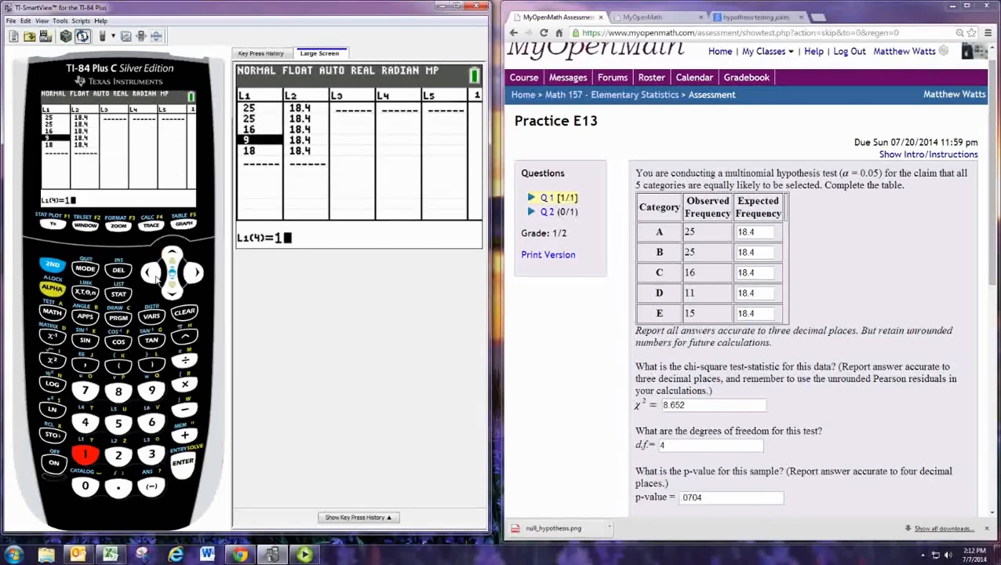
left_click(84, 454)
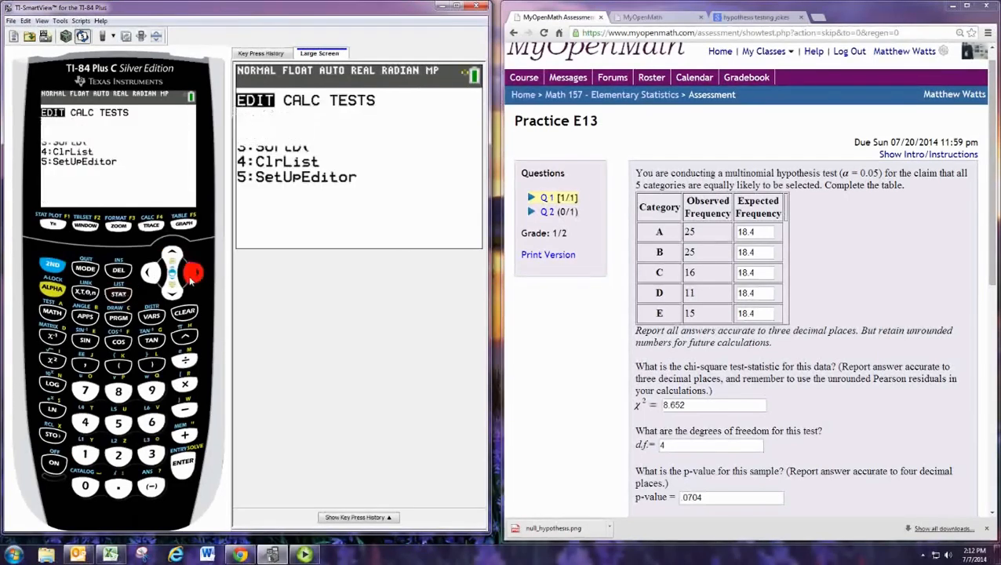
- Run χ²GOF-Test with Observed L1, Expected L2, df 4, giving χ²≈8.652 and p≈0.0704
left_click(195, 273)
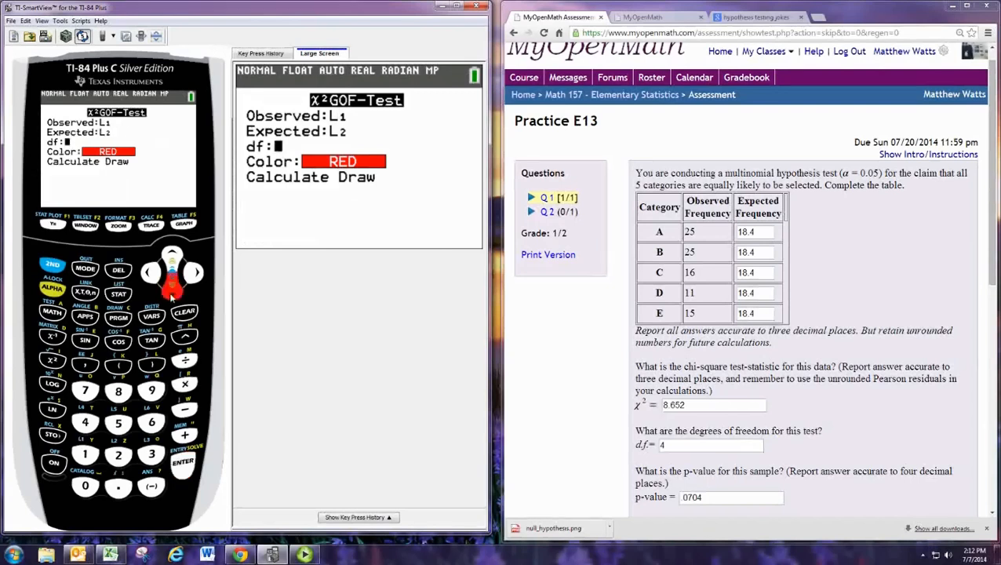
left_click(182, 461)
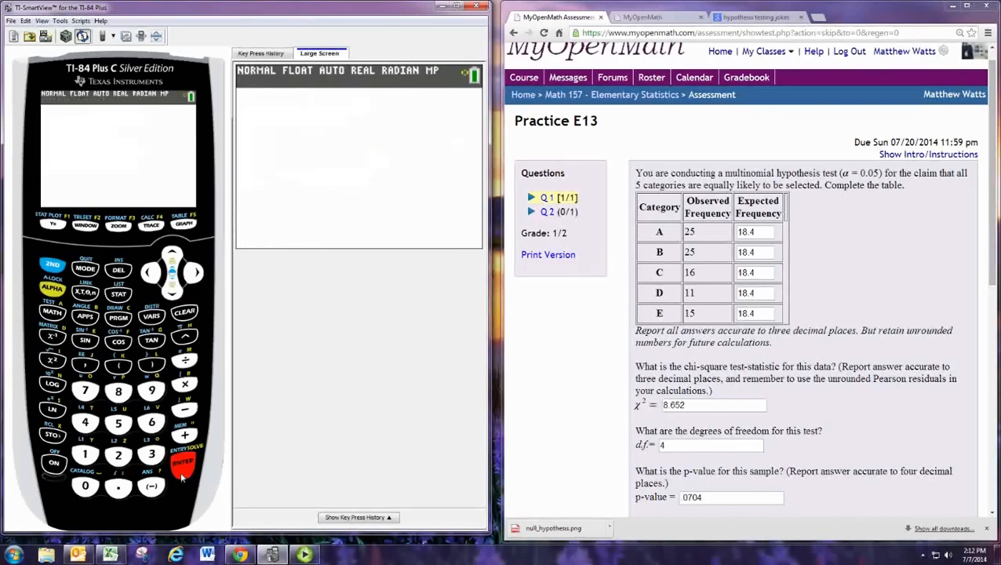
left_click(182, 461)
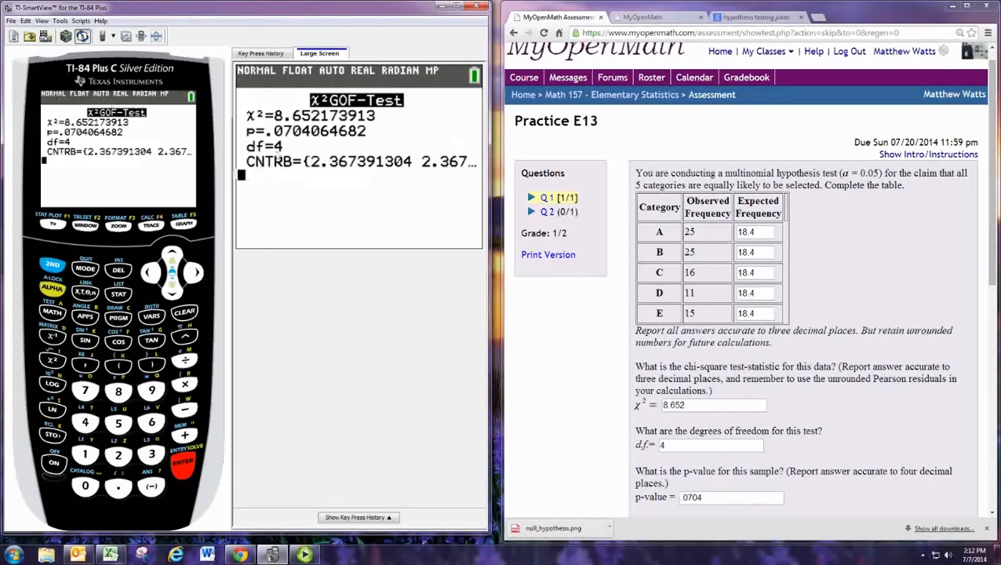